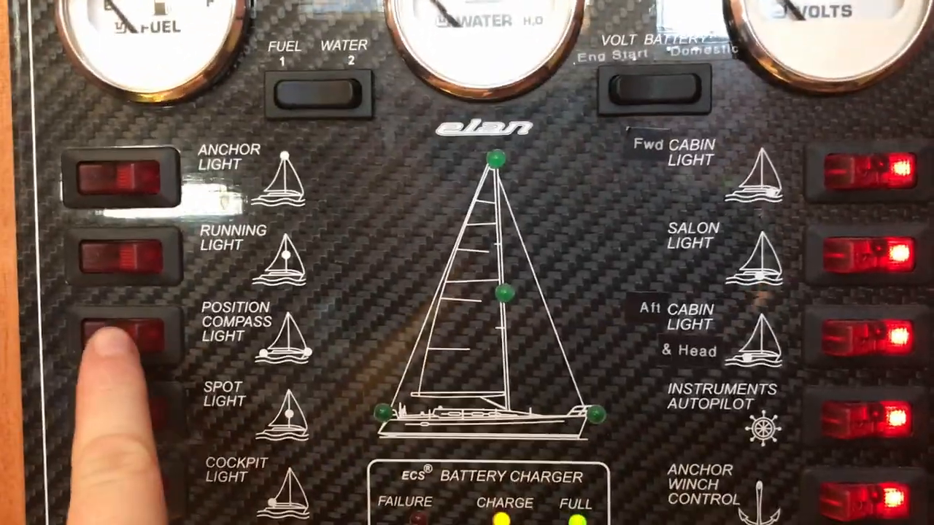
{"action": "left_click", "coordinate": [124, 335]}
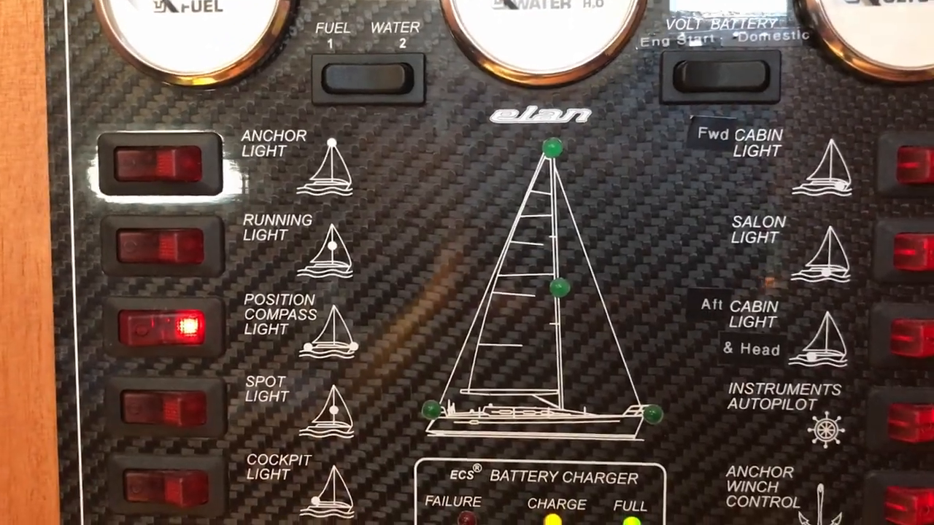